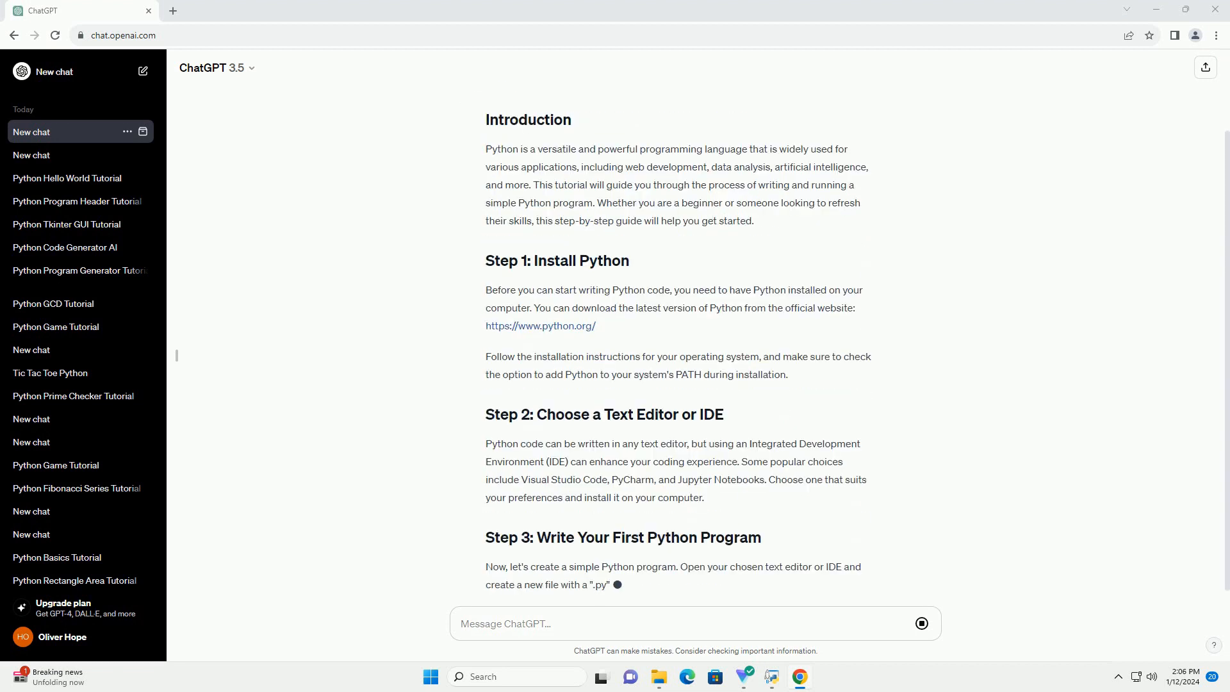
{"action": "scroll", "scroll_direction": "down", "scroll_amount": 3}
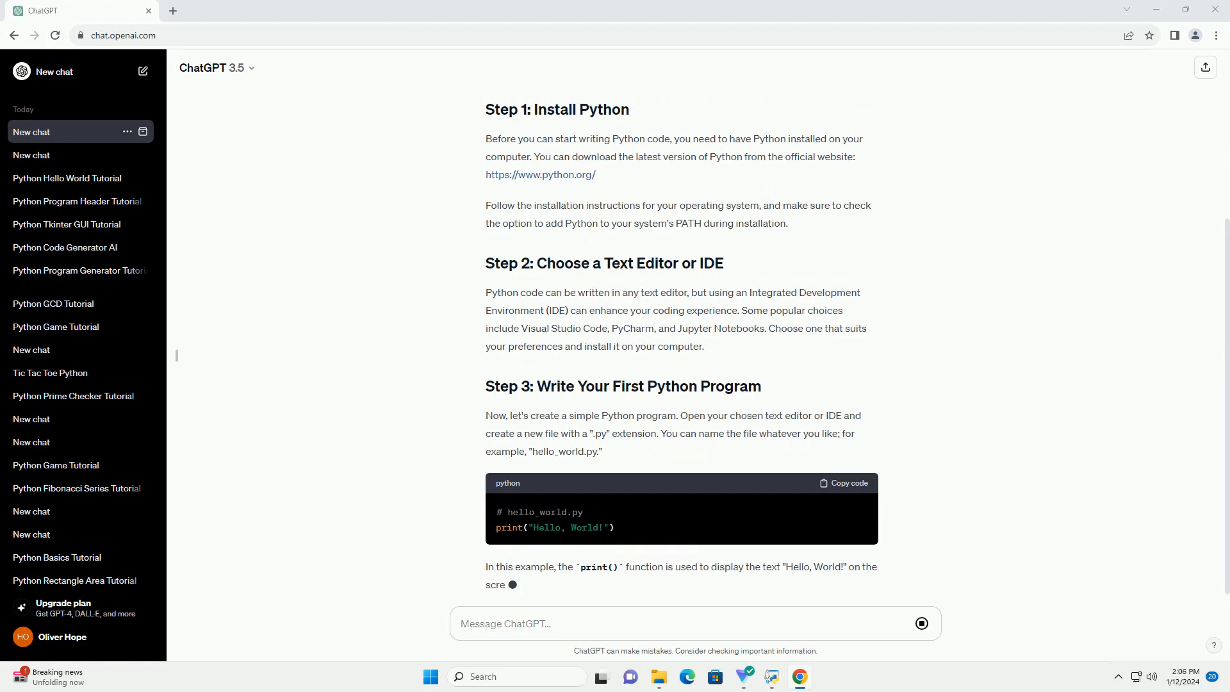
{"action": "scroll", "scroll_direction": "down", "scroll_amount": 3}
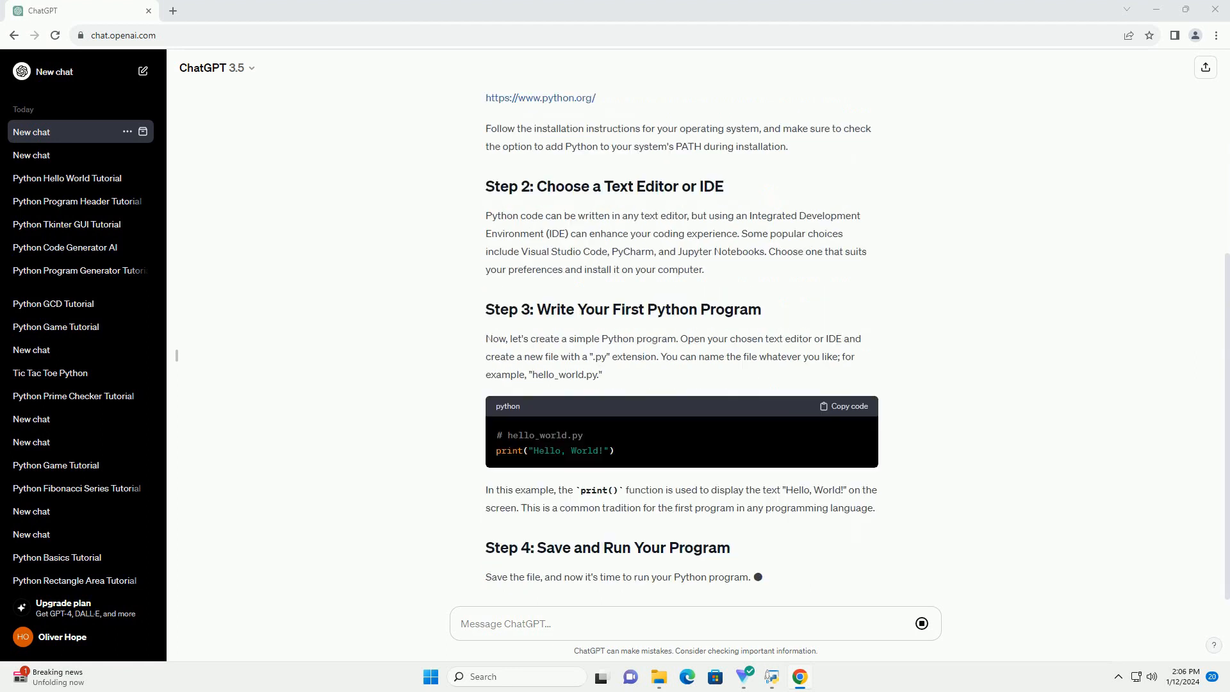